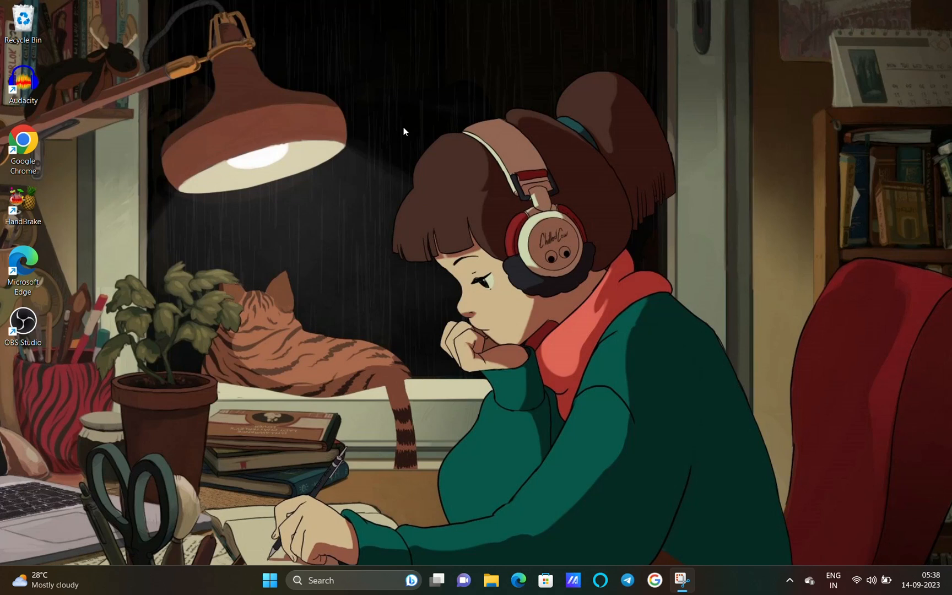
mouse_move(372, 227)
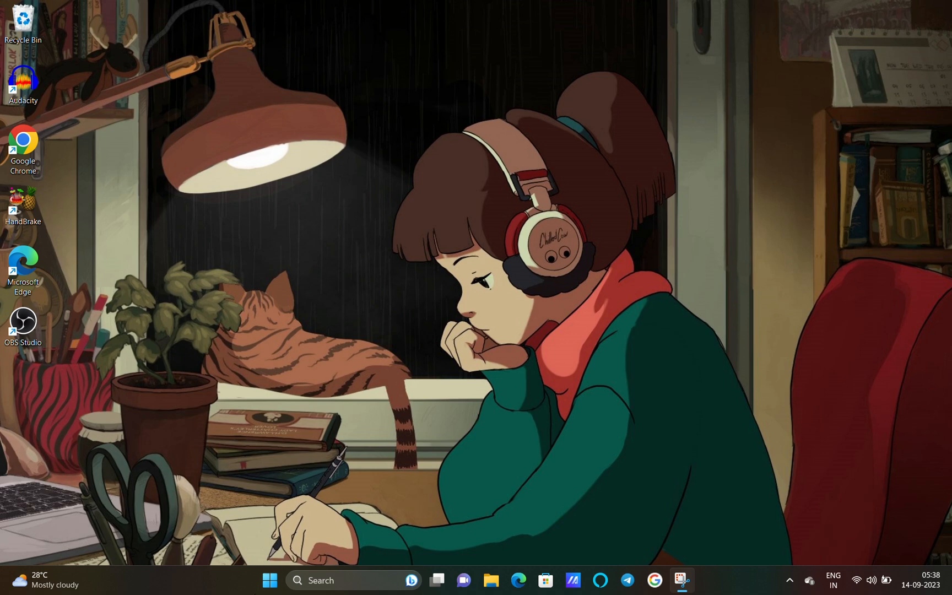
Launch Windows Settings from Start by searching 'settings'.
click(270, 580)
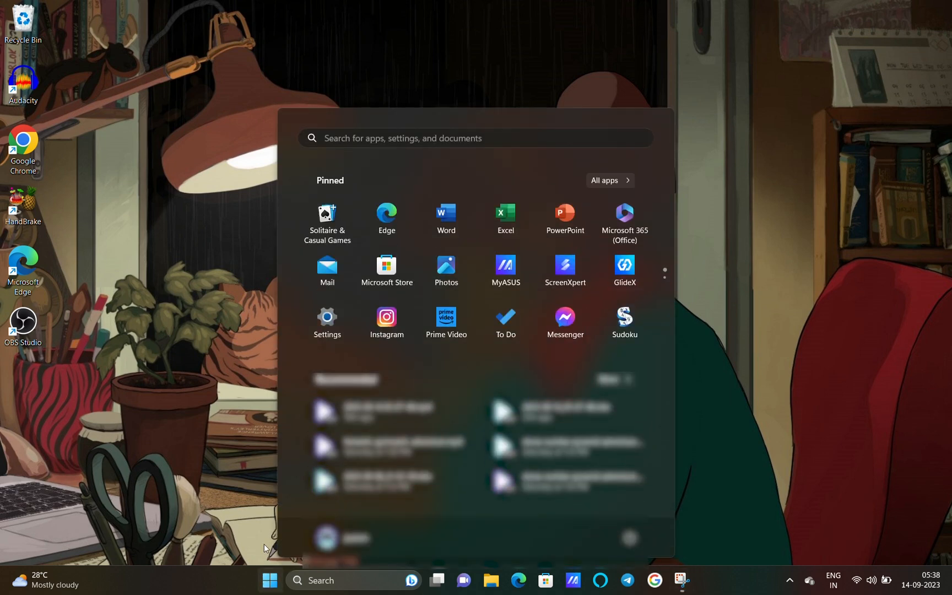
text(settings)
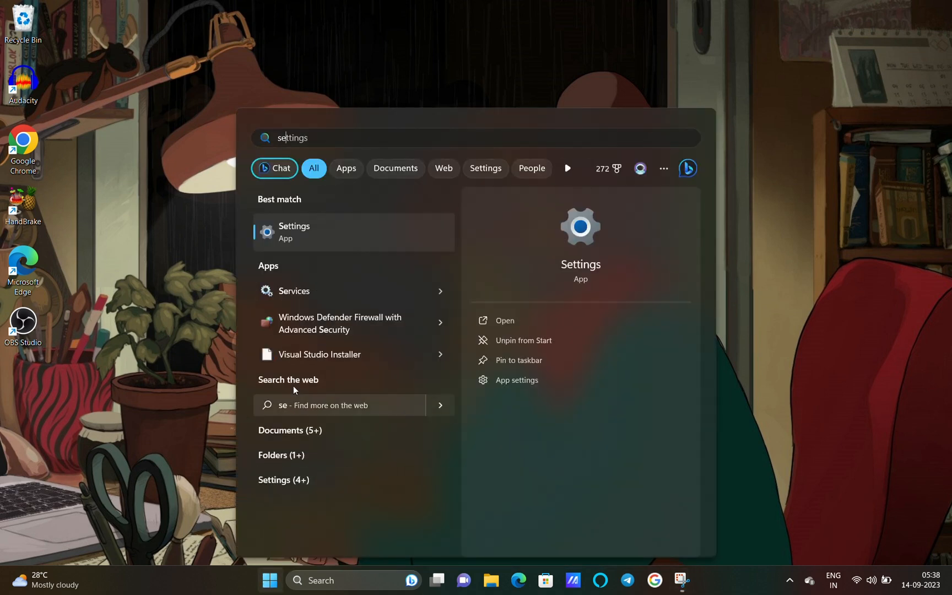
click(295, 231)
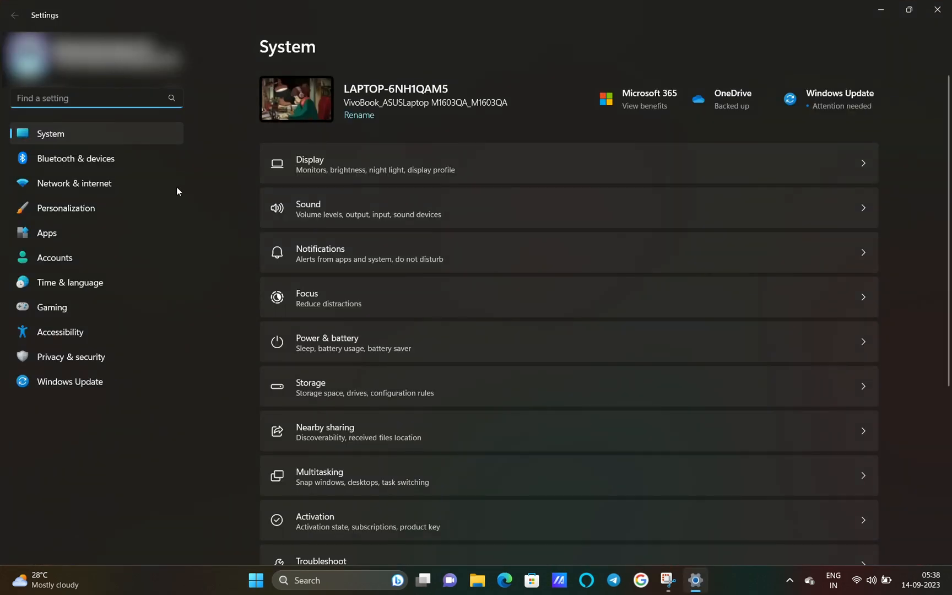
mouse_move(151, 141)
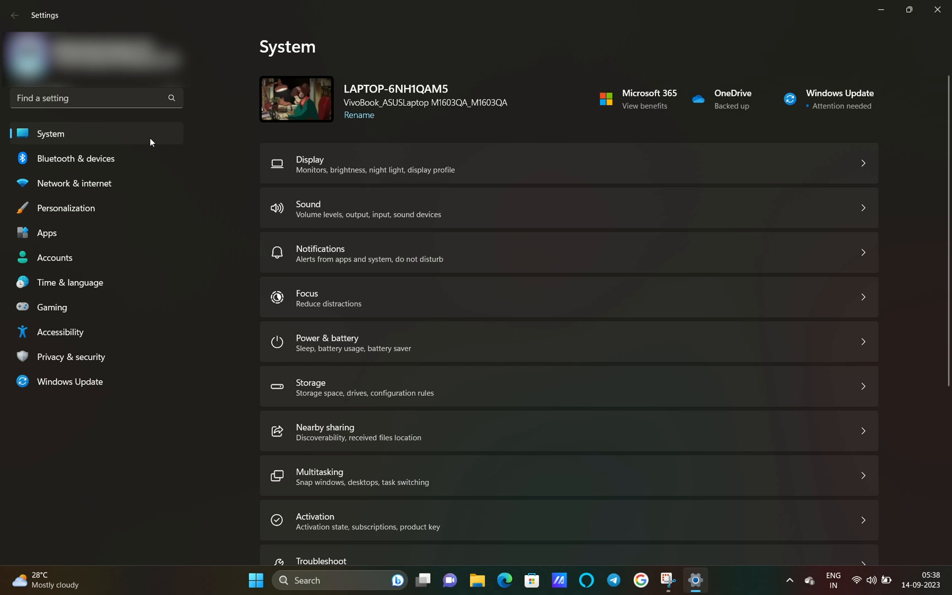
Confirm Display resolution reads 1920 × 1200, then minimize Settings to the desktop.
click(308, 164)
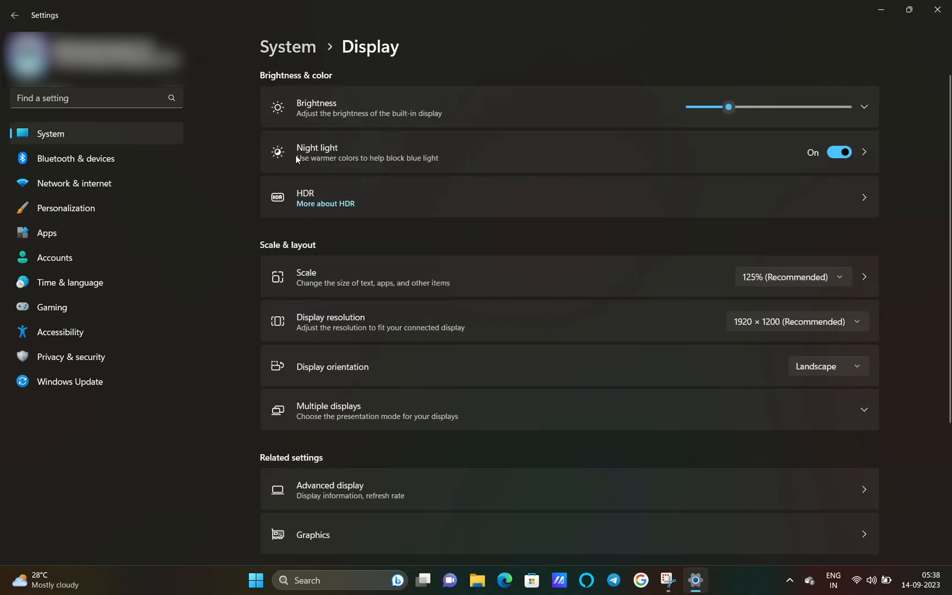
mouse_move(457, 246)
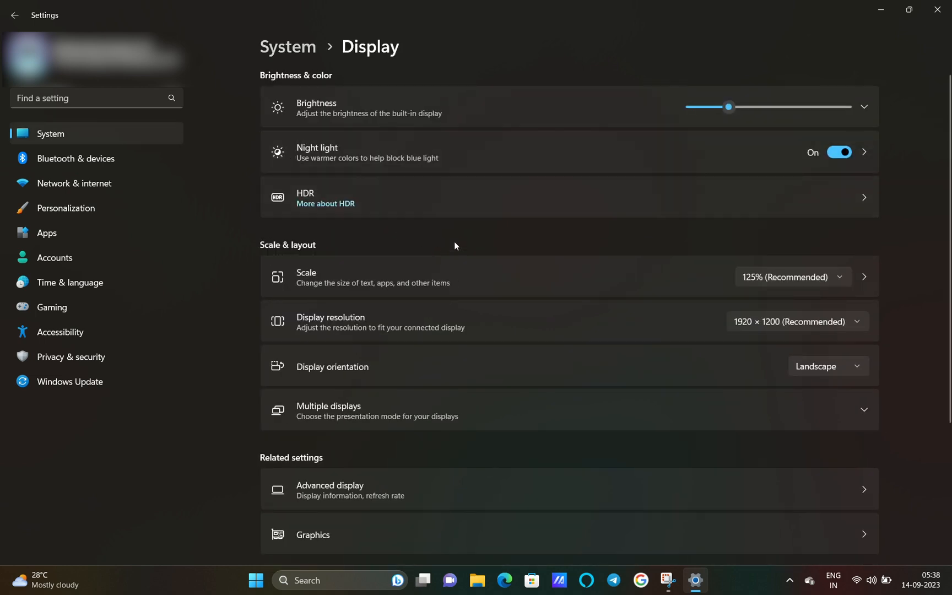
scroll(down, 3)
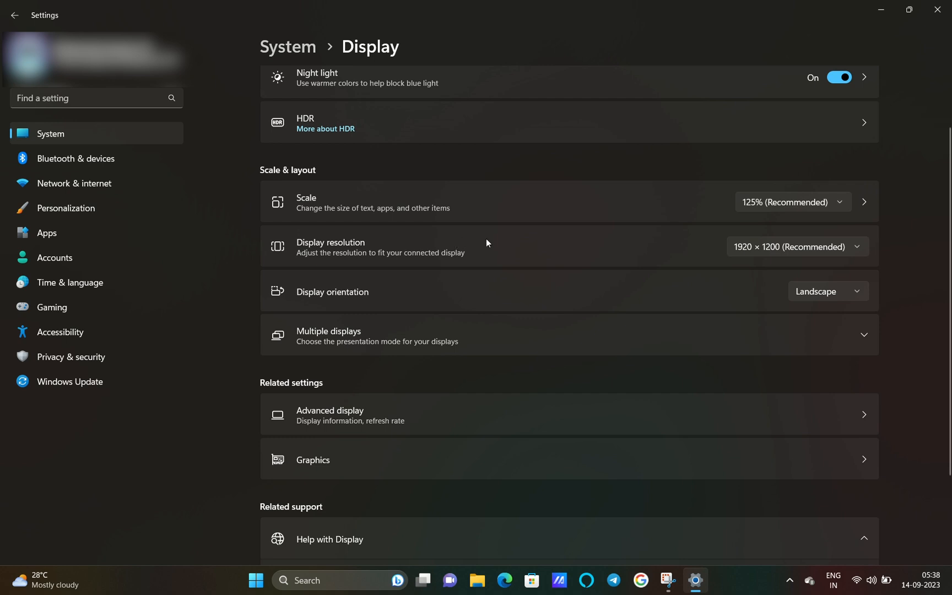
mouse_move(756, 256)
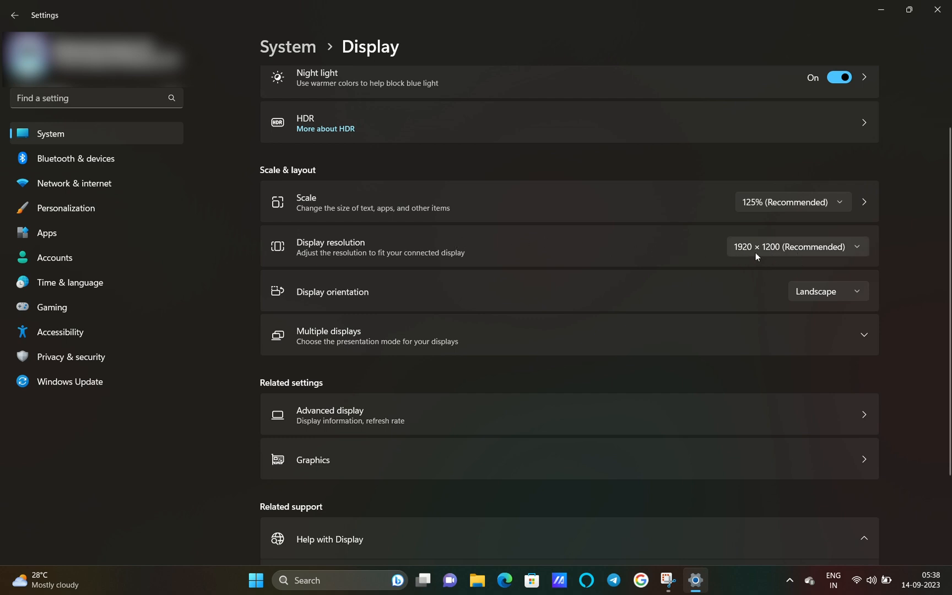
mouse_move(771, 260)
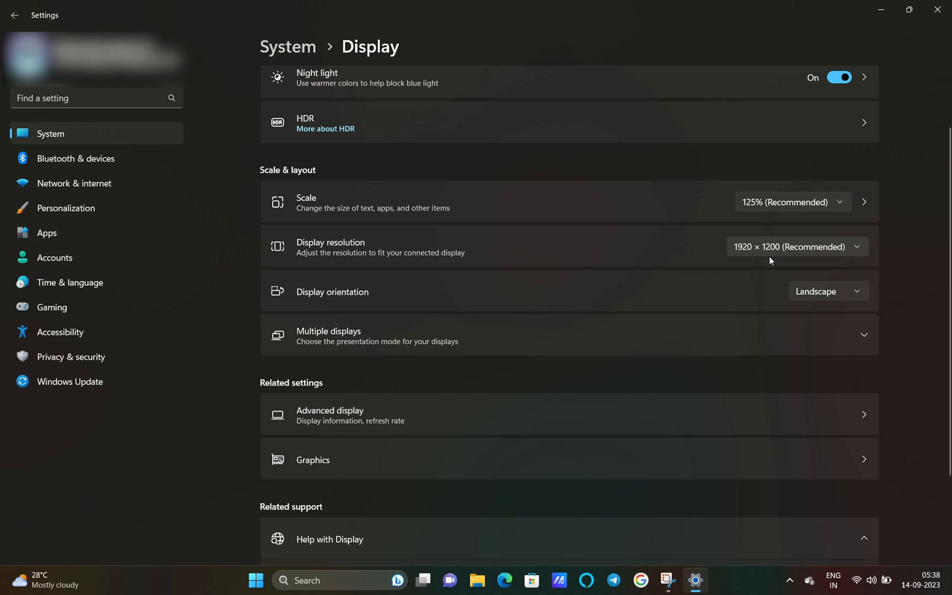
mouse_move(881, 11)
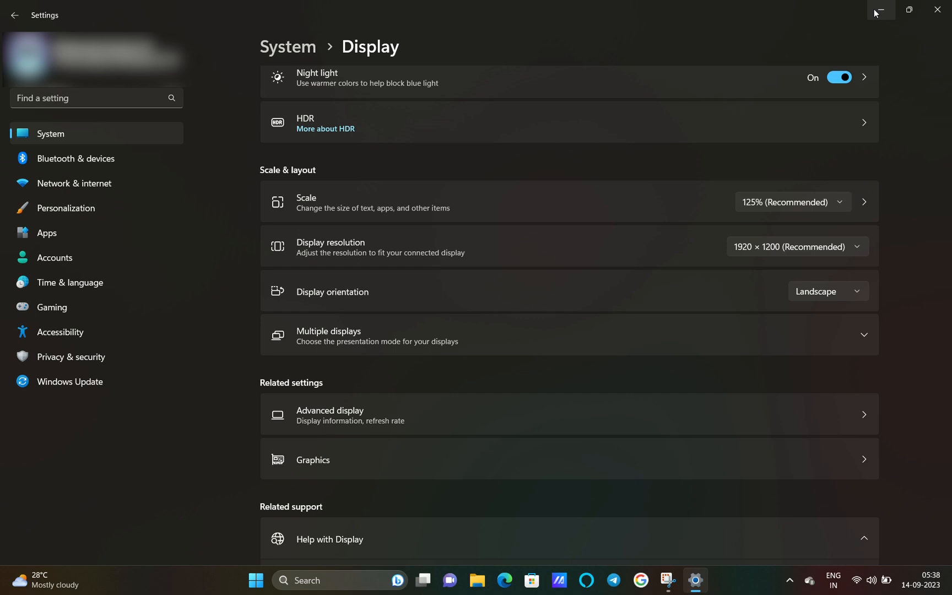
click(878, 10)
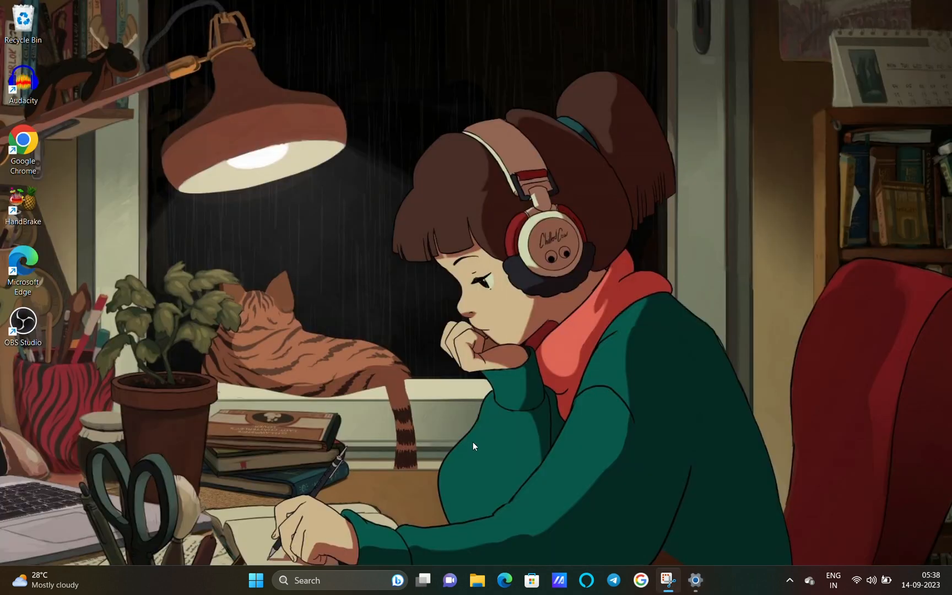
Launch OBS Studio (64bit) from the Start menu search.
click(254, 581)
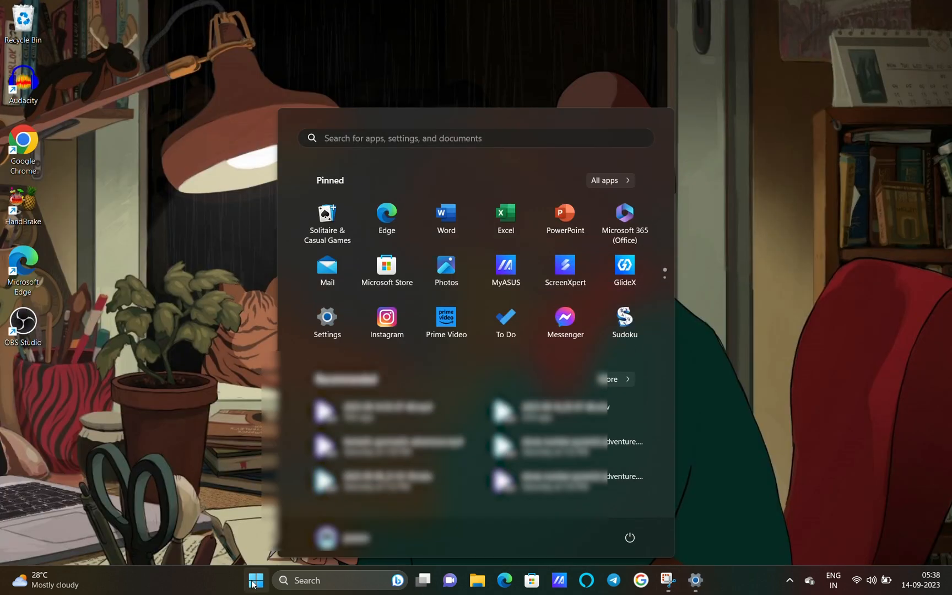
text(obs Studio (64bit))
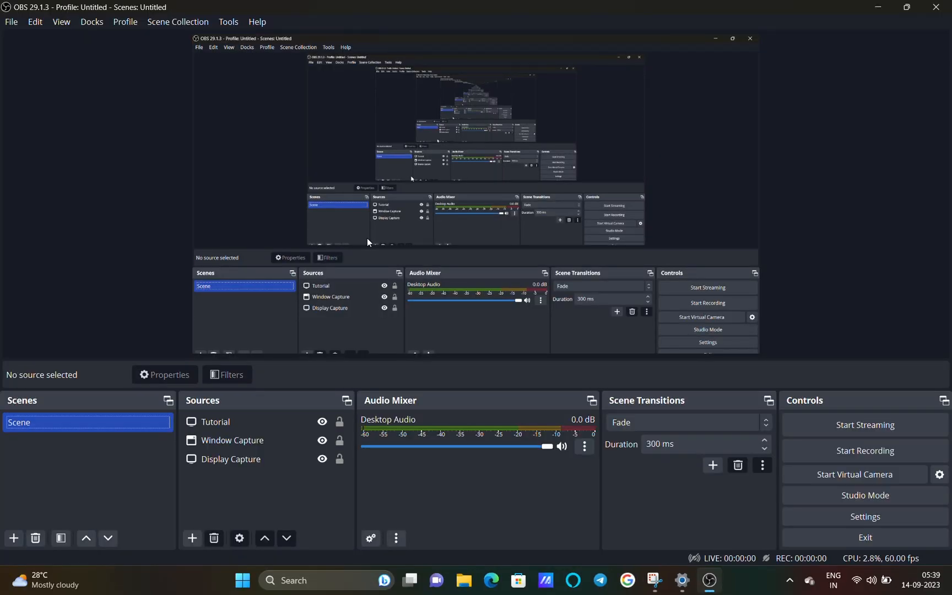
Select the Display Capture source and view its properties showing the primary monitor.
click(230, 459)
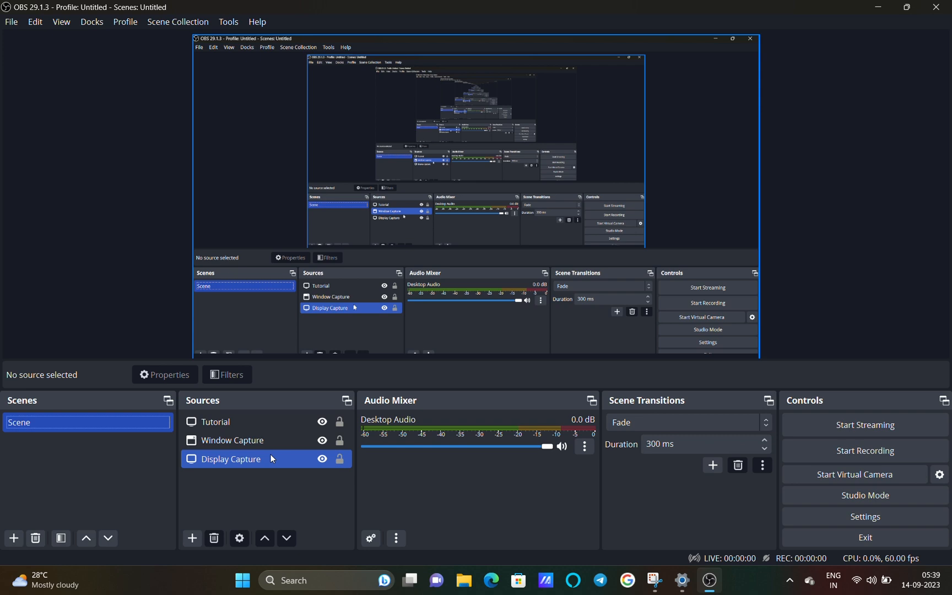
click(231, 459)
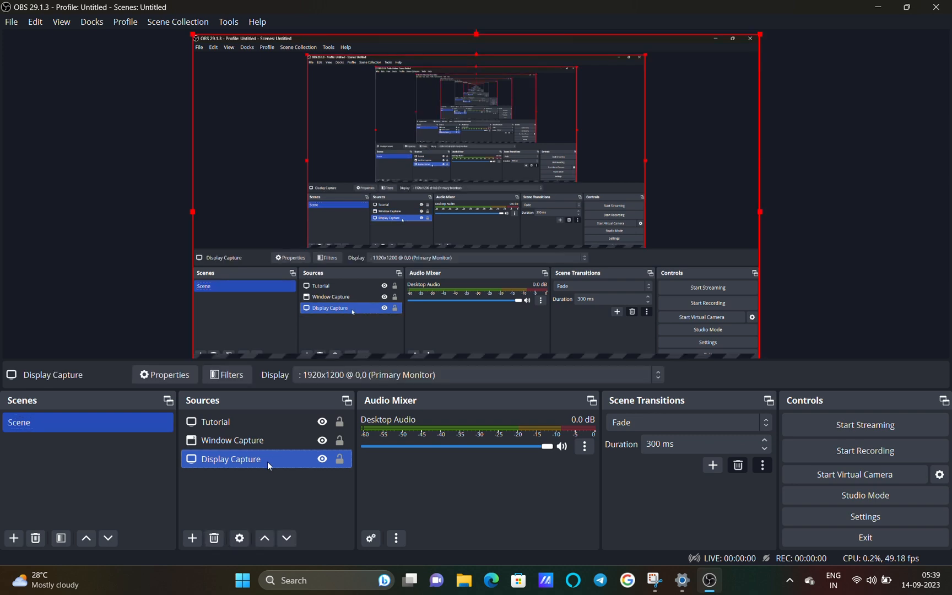
mouse_move(204, 462)
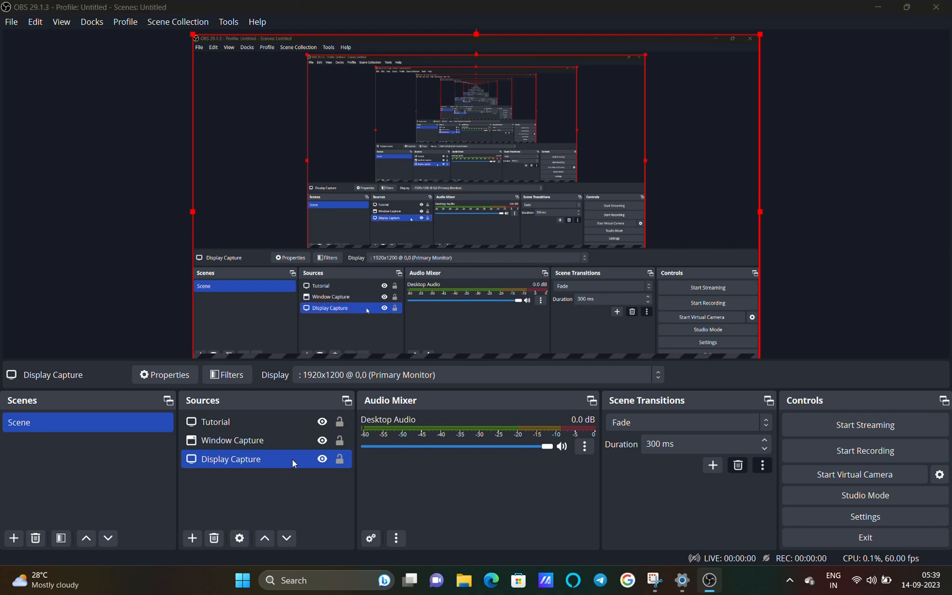
click(164, 375)
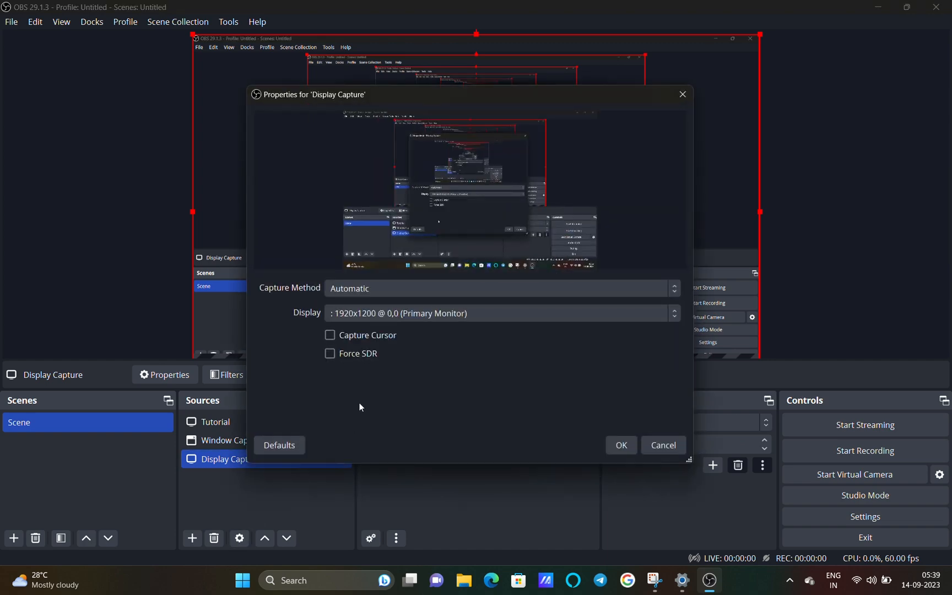
mouse_move(417, 355)
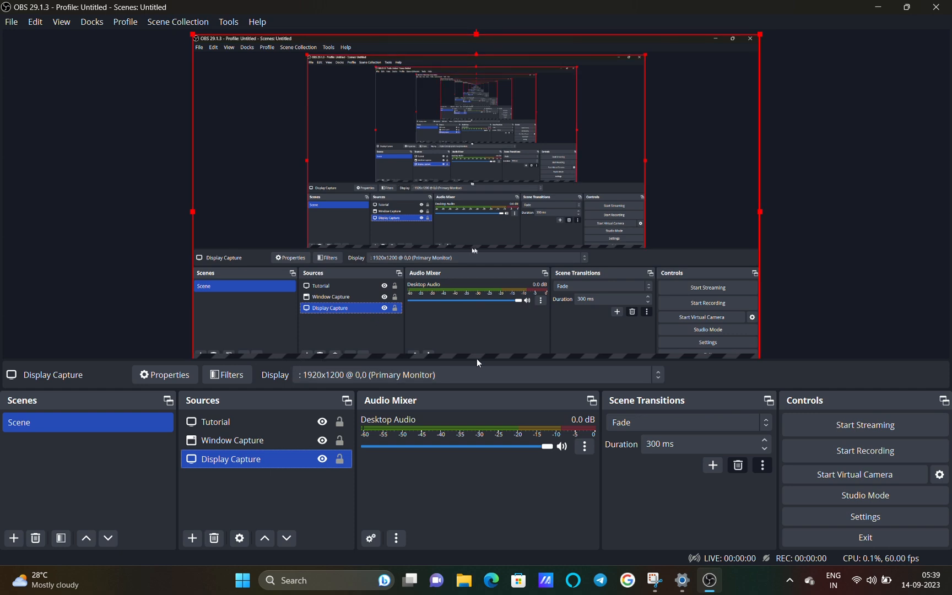
mouse_move(804, 530)
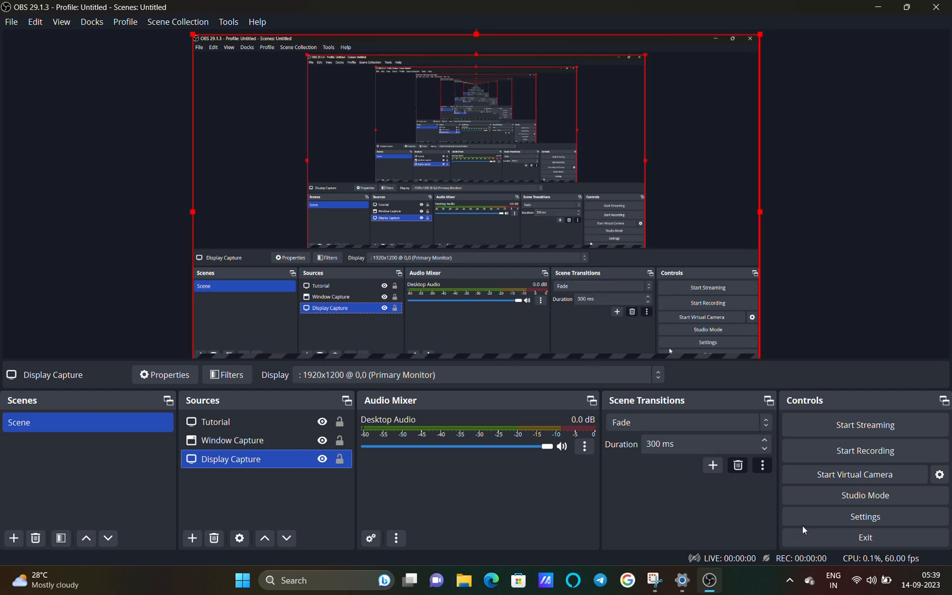
Go to OBS Video settings and select the Base (Canvas) Resolution value of 1920x1080.
click(863, 515)
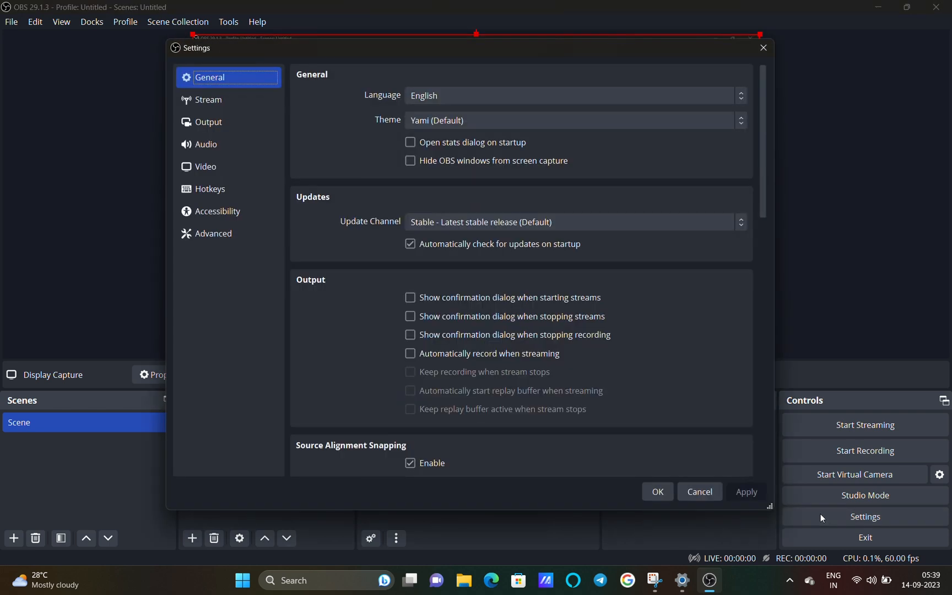
click(410, 244)
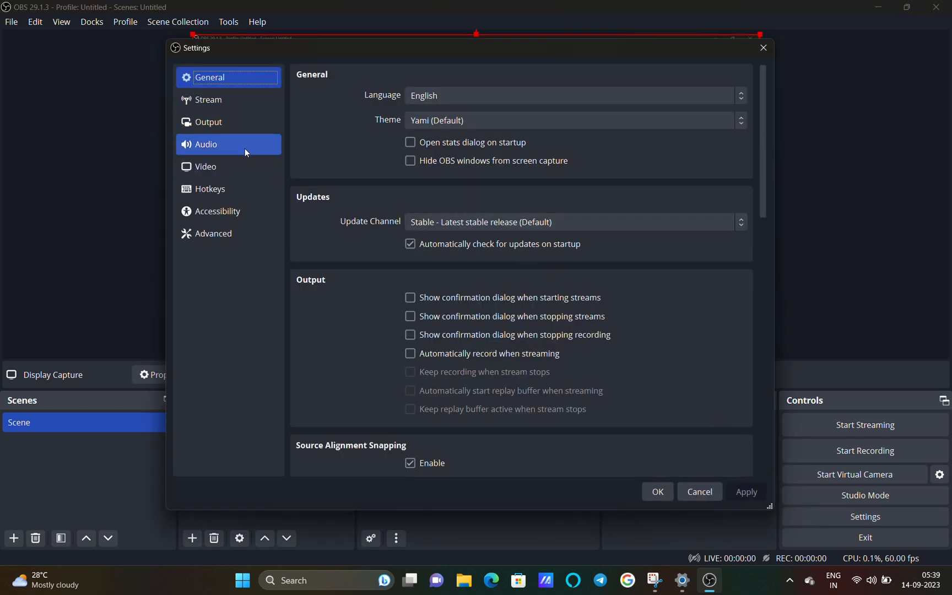
click(206, 166)
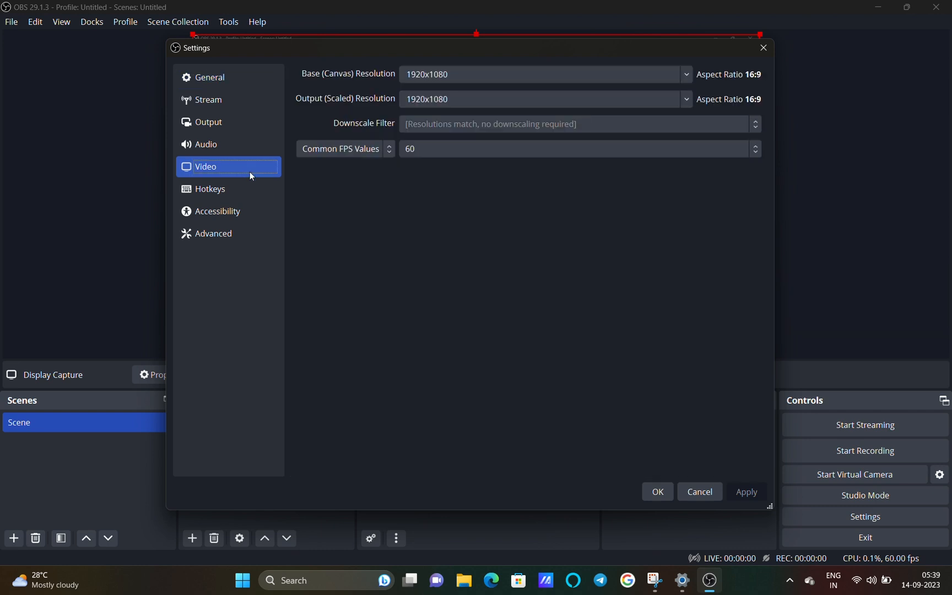
click(540, 74)
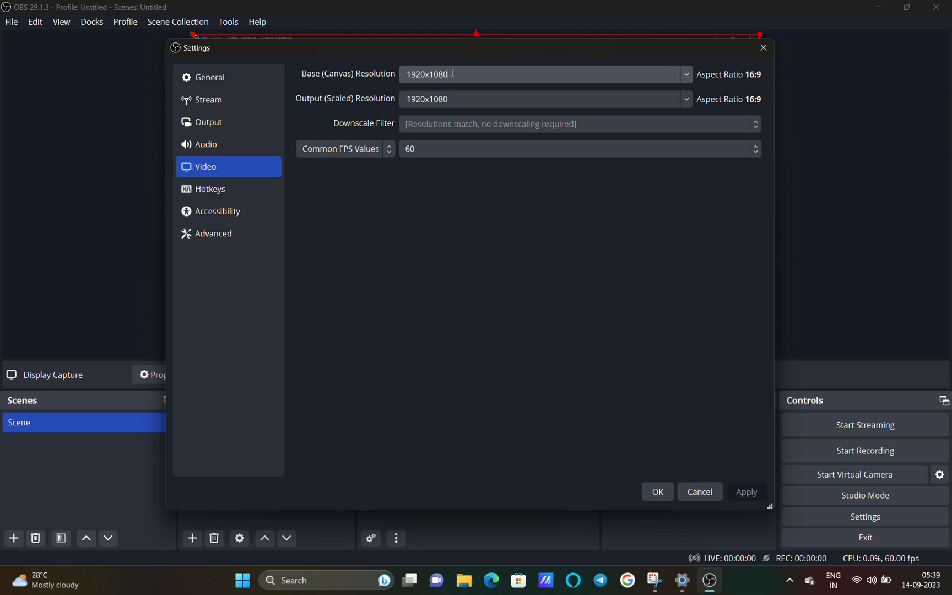
Check the screen's 1920 × 1200 resolution in Windows Settings and return to OBS.
key(alt+tab)
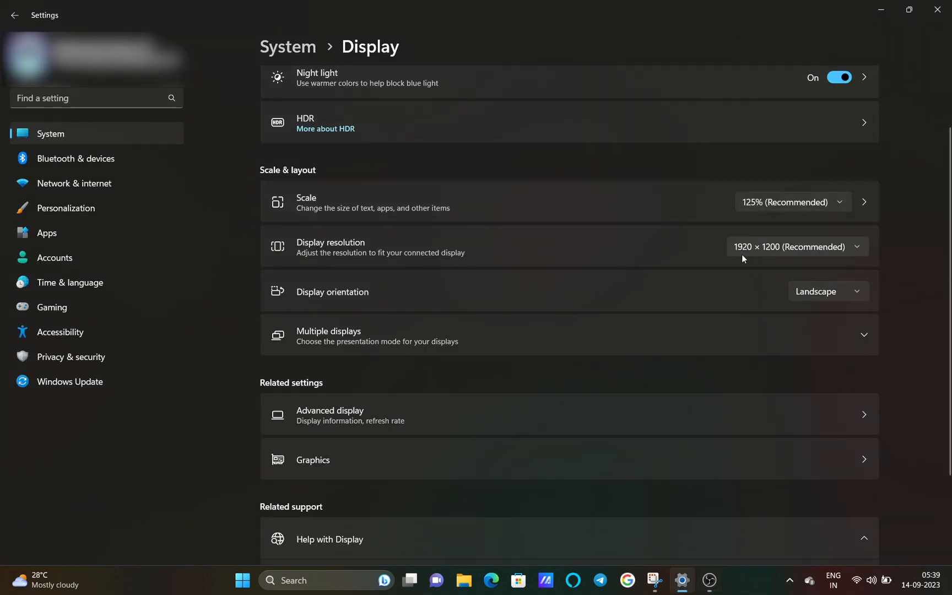
key(alt+tab)
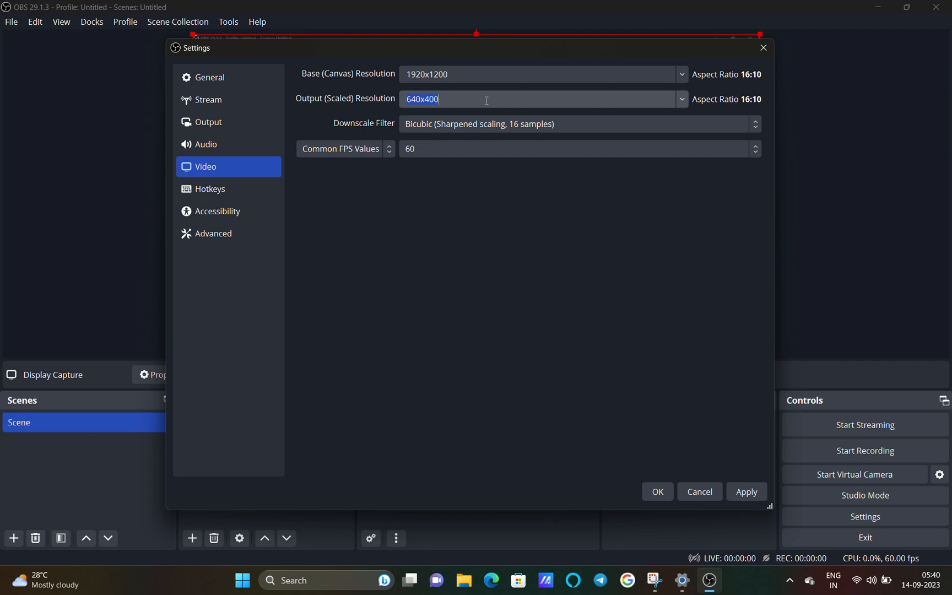
Set Base and Output Resolution to 1920x1200 and apply the settings.
text(1920x1200)
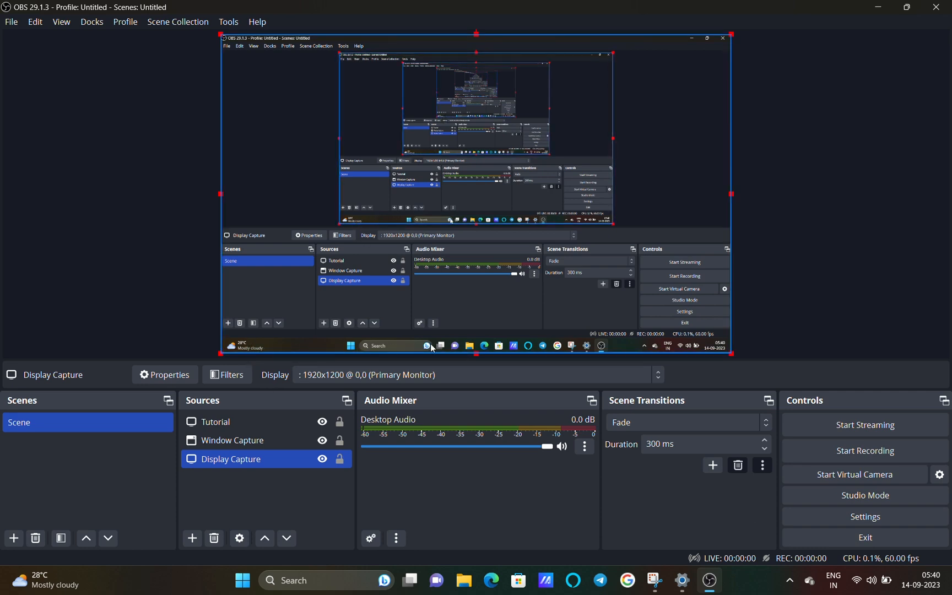
mouse_move(583, 347)
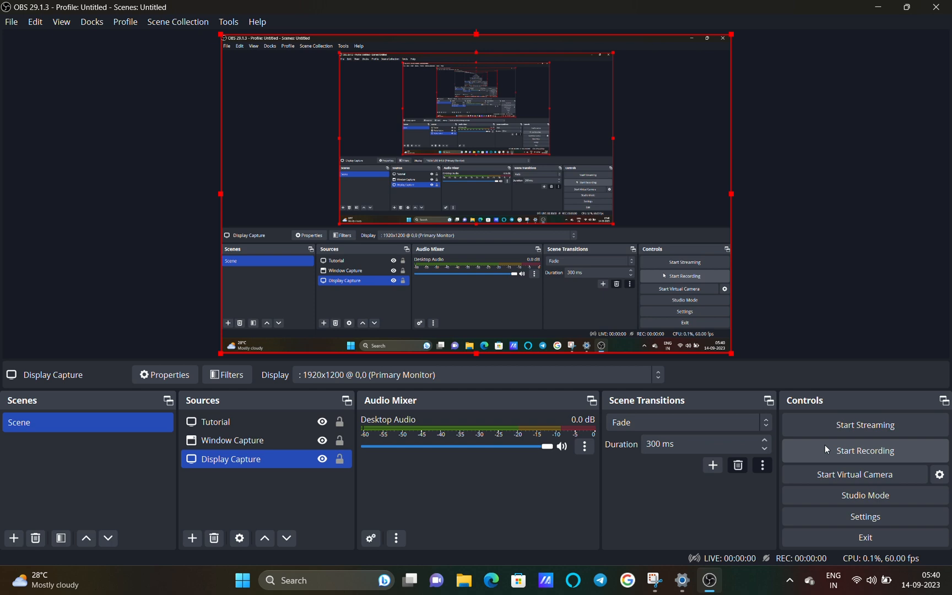
mouse_move(865, 450)
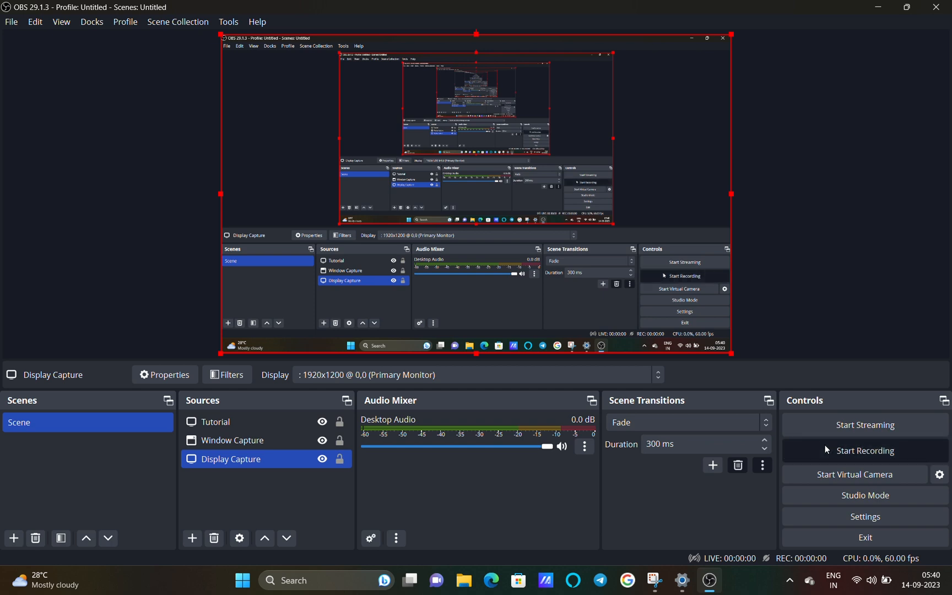
Record a short test clip with Start and Stop Recording.
click(865, 450)
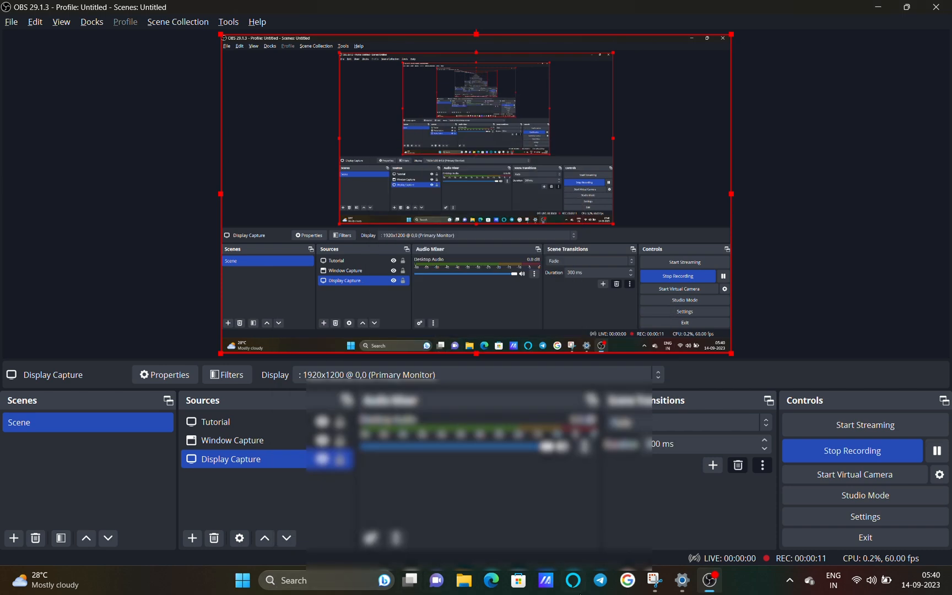
click(851, 450)
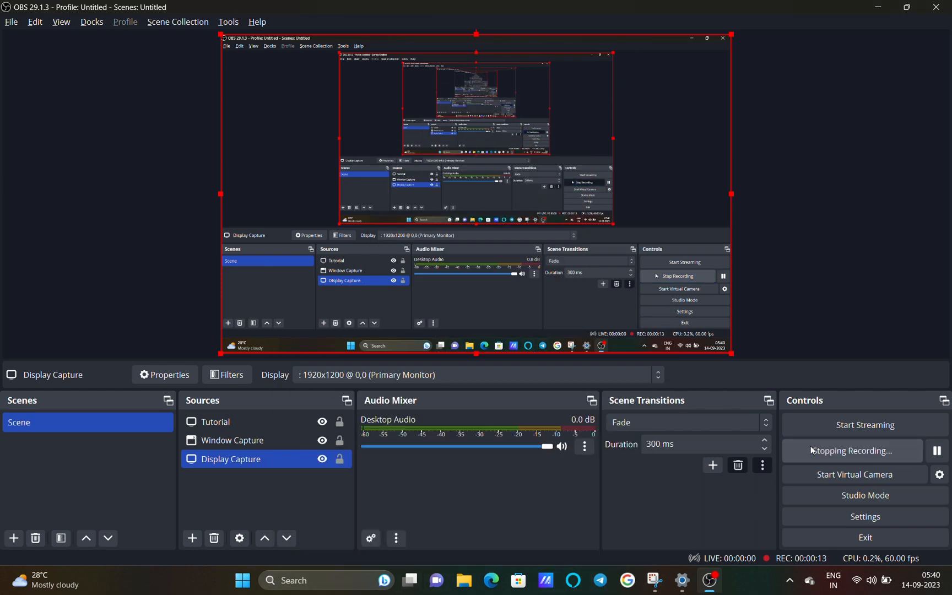
click(863, 451)
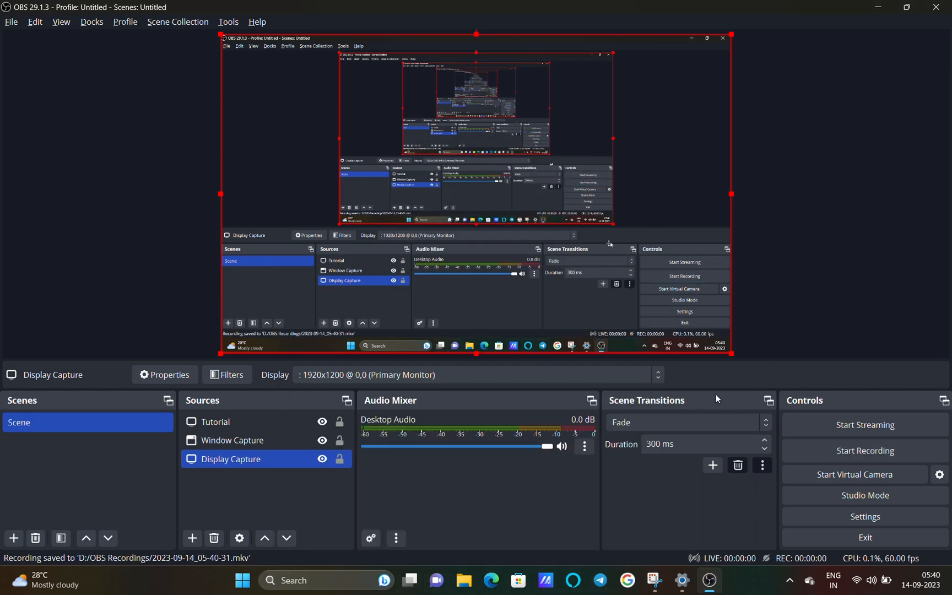
mouse_move(219, 568)
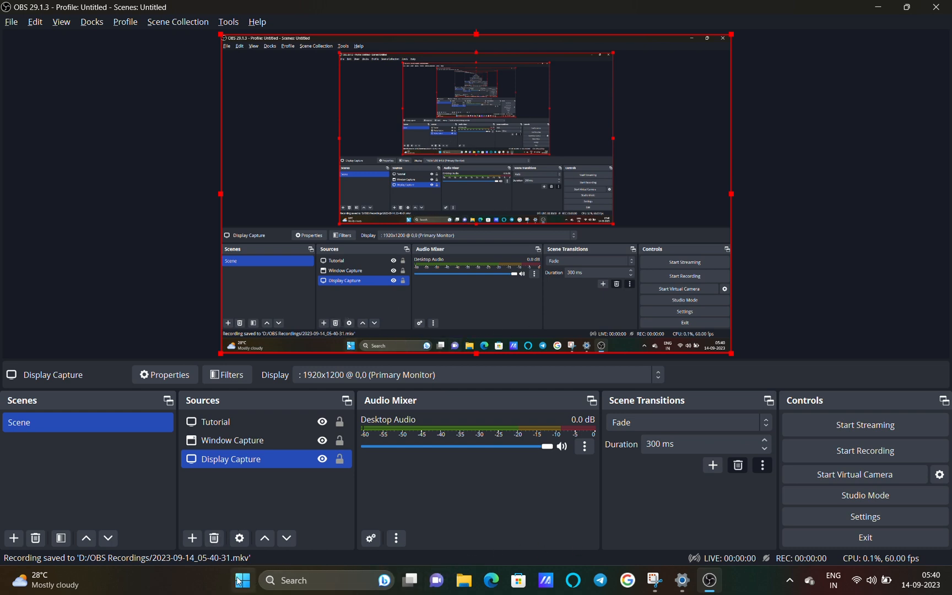
Find and open the OBS Recordings folder from Windows search.
click(241, 580)
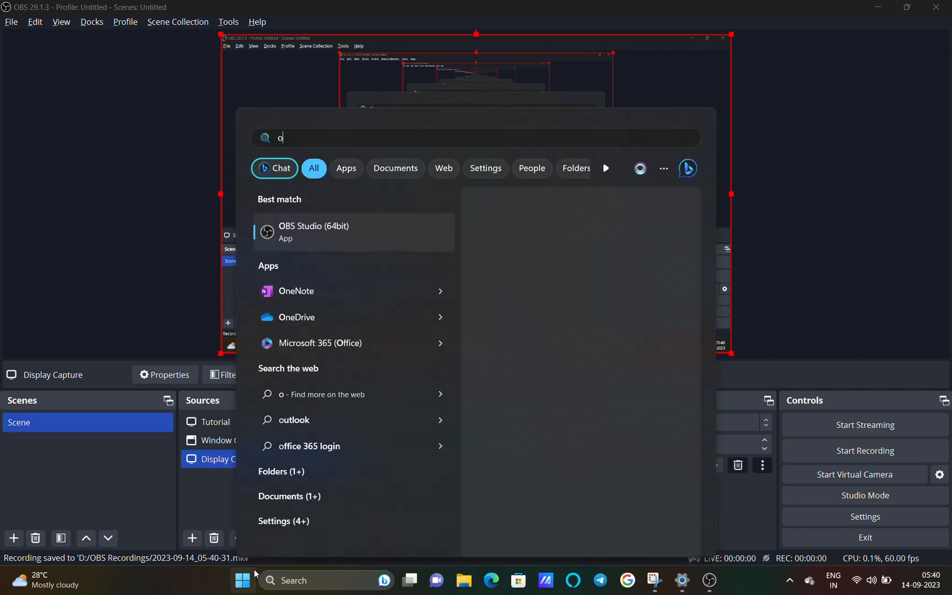
text(bs)
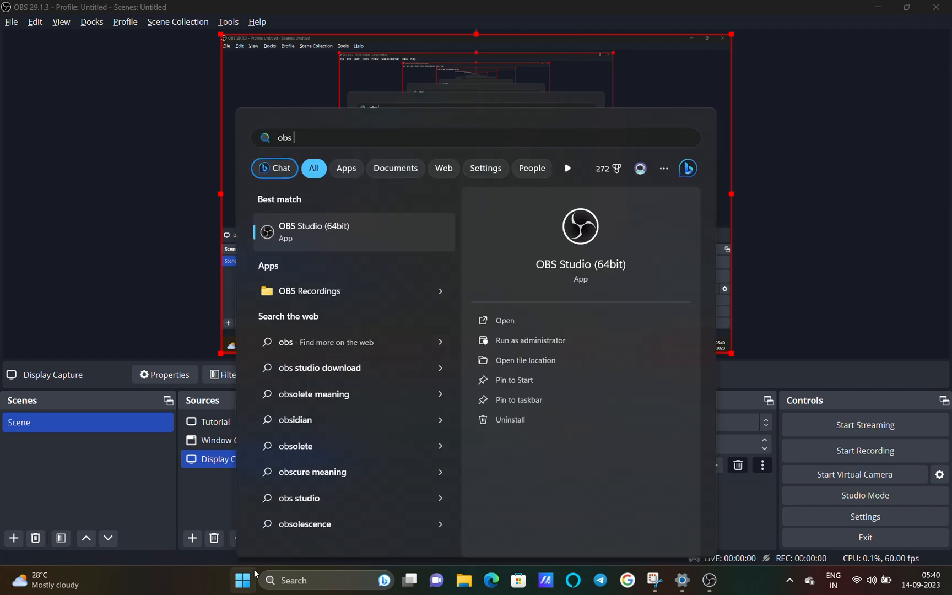
click(309, 291)
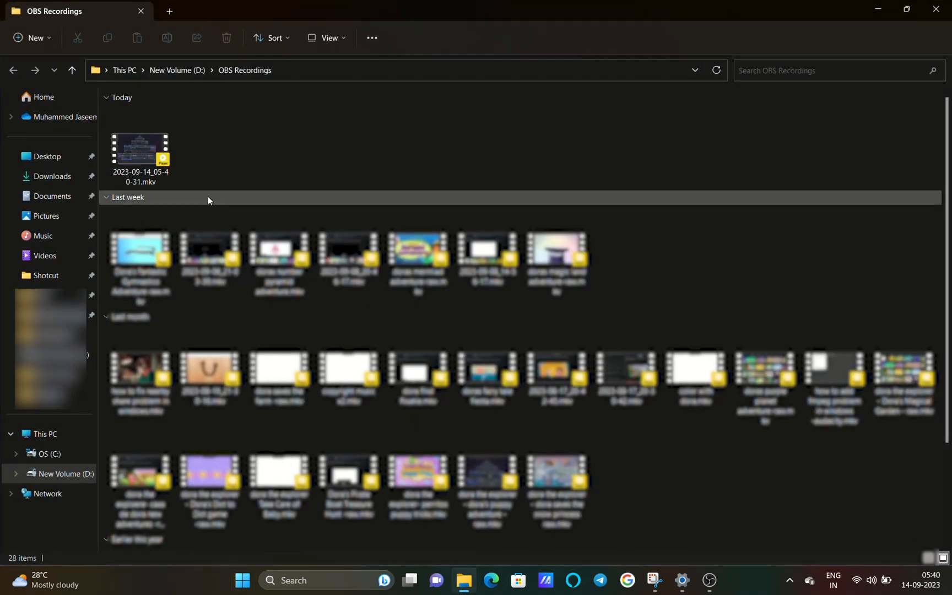
Play 2023-09-14_05-40-31.mkv in PotPlayer, confirming the taskbar is captured.
double_click(140, 148)
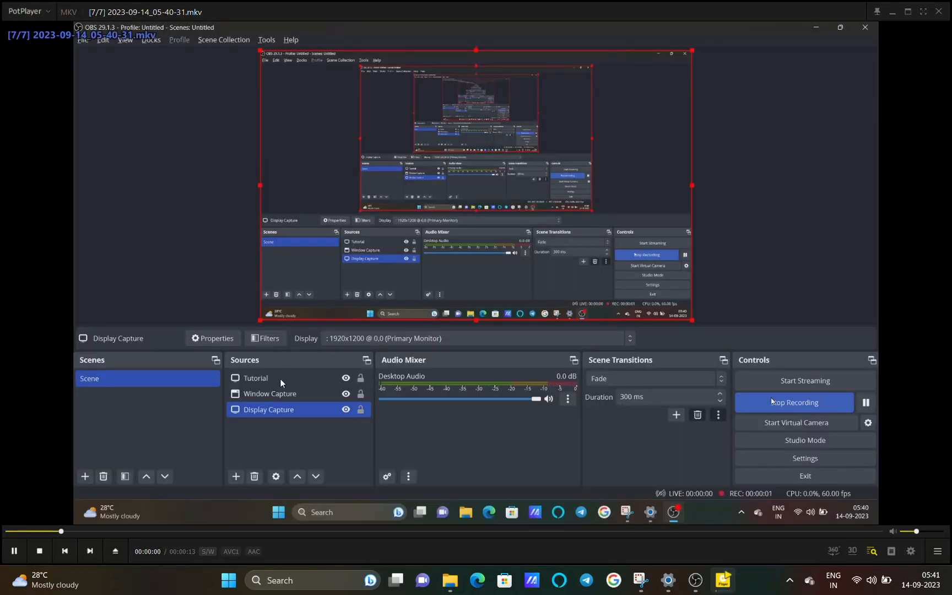
click(15, 551)
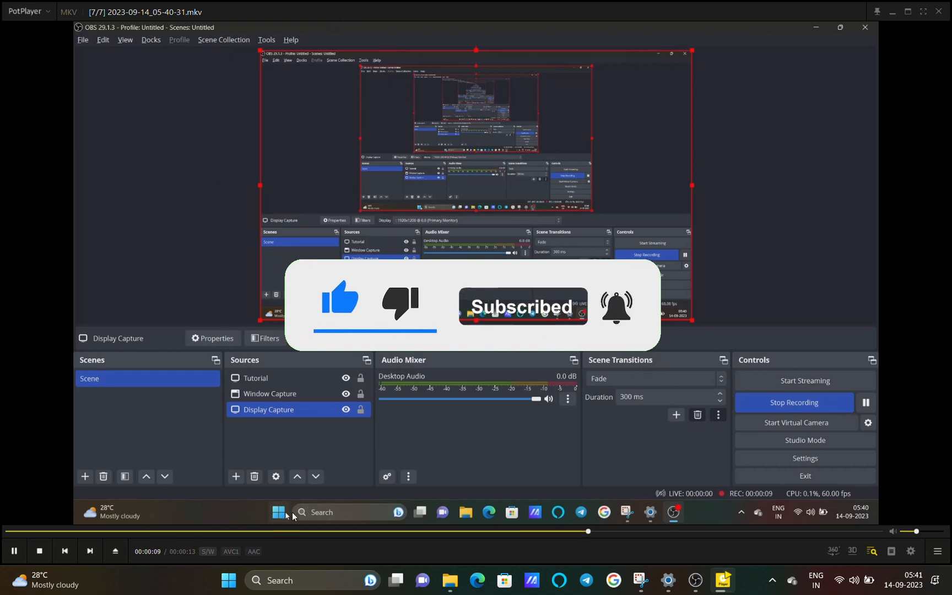
click(278, 512)
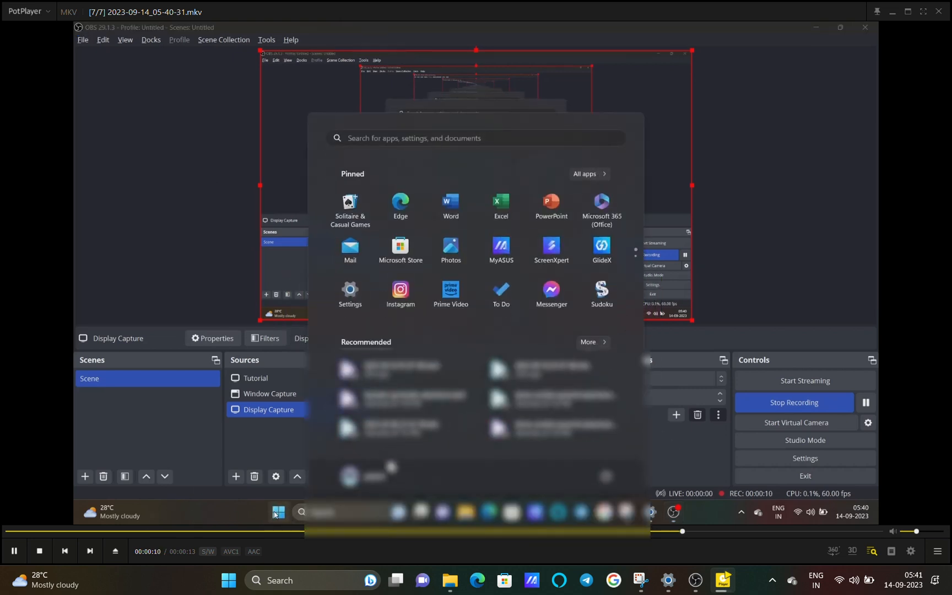